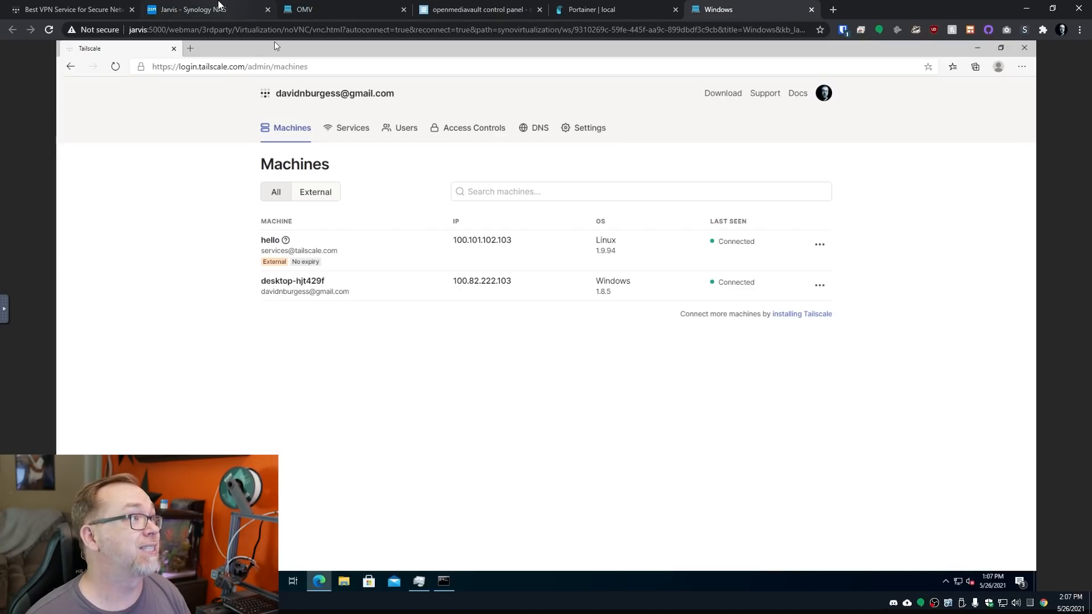
Check the OMV console, the openmediavault shared folders list and the Portainer home page.
click(202, 9)
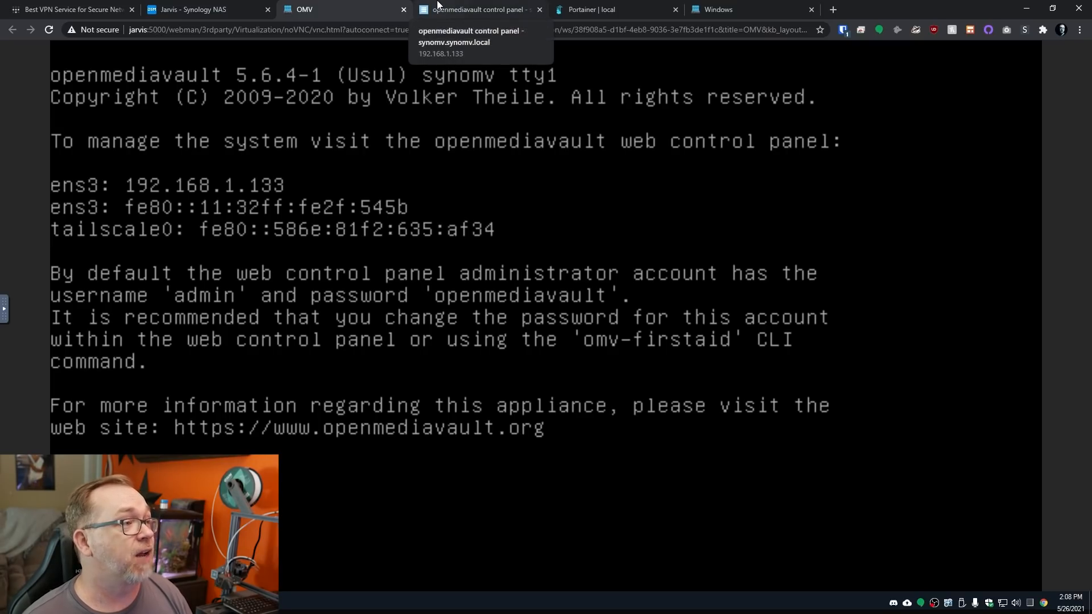
click(479, 9)
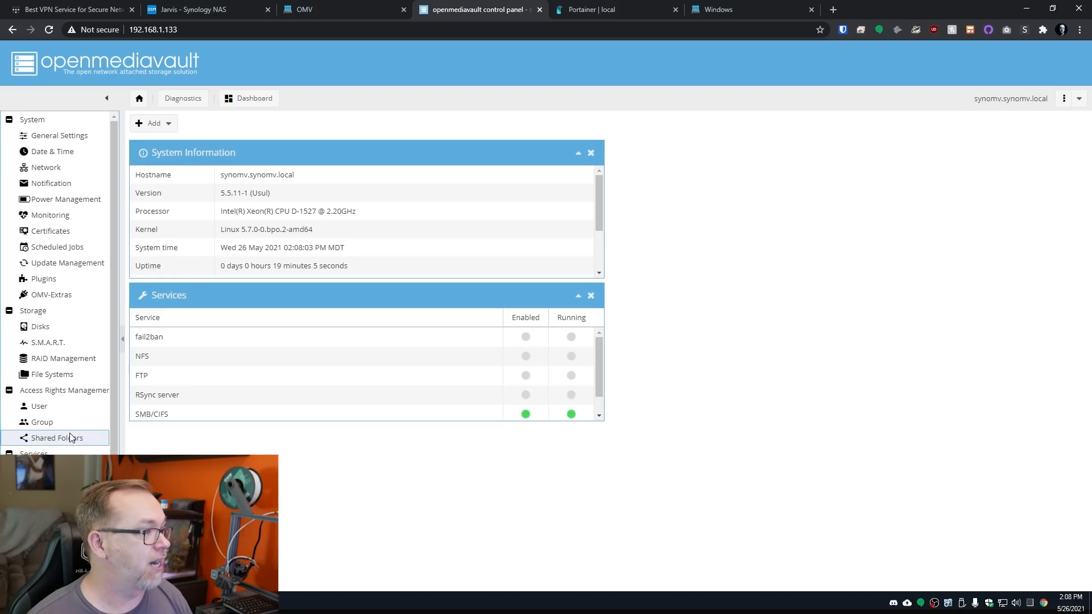
click(56, 438)
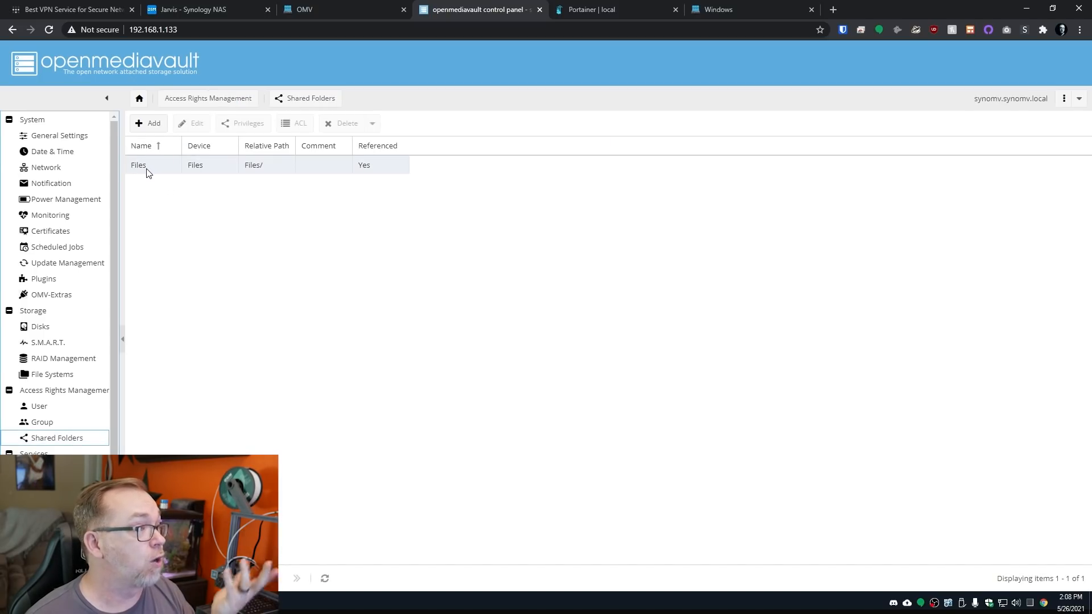
click(615, 9)
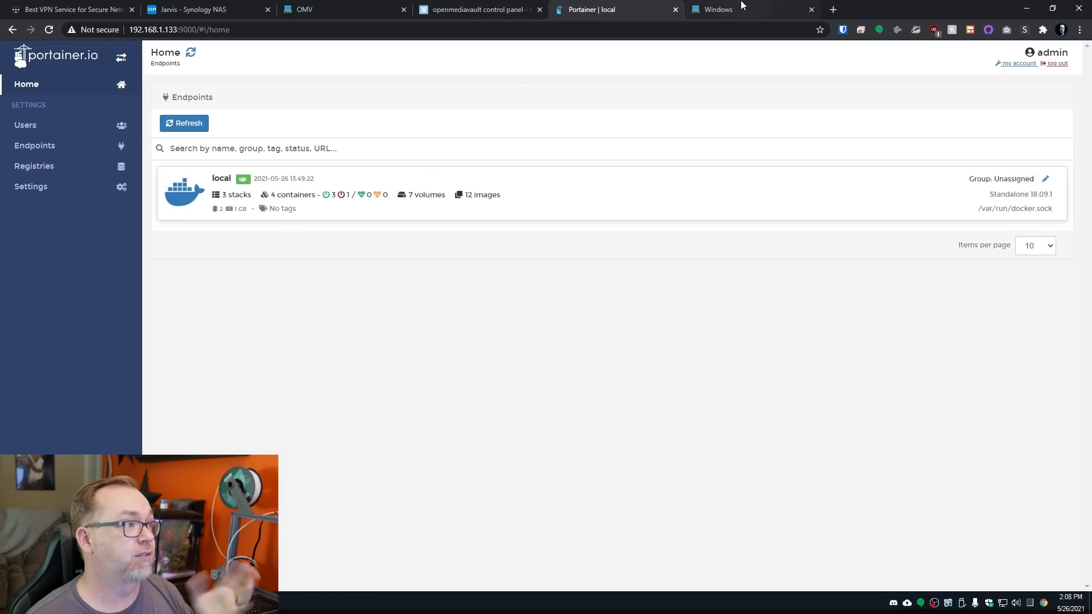
On the Windows VM, browse to 192.168.1.1 and open the server's Files share.
click(748, 9)
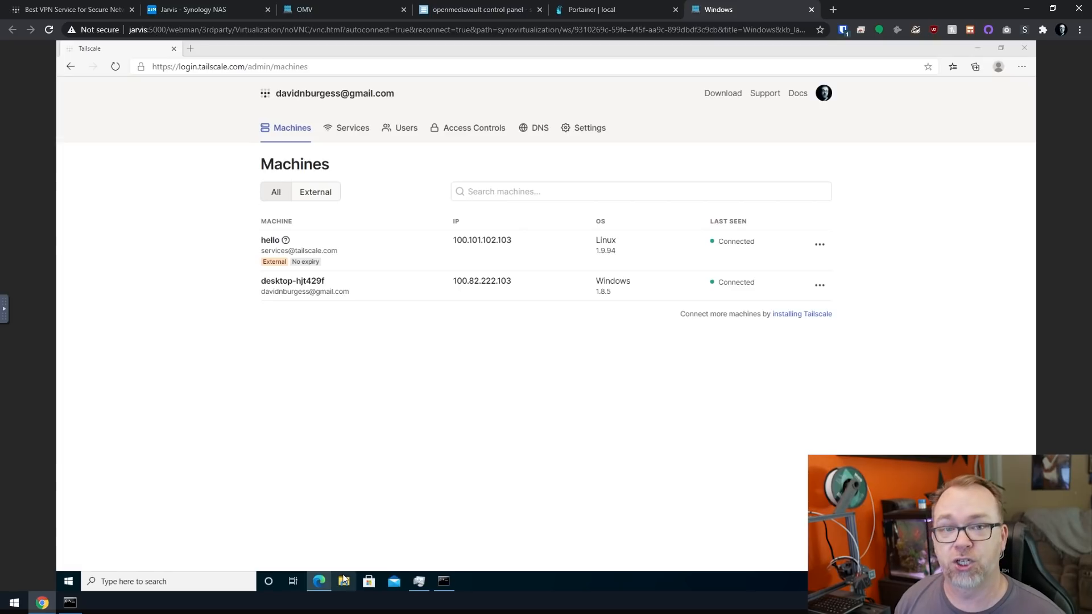
click(343, 580)
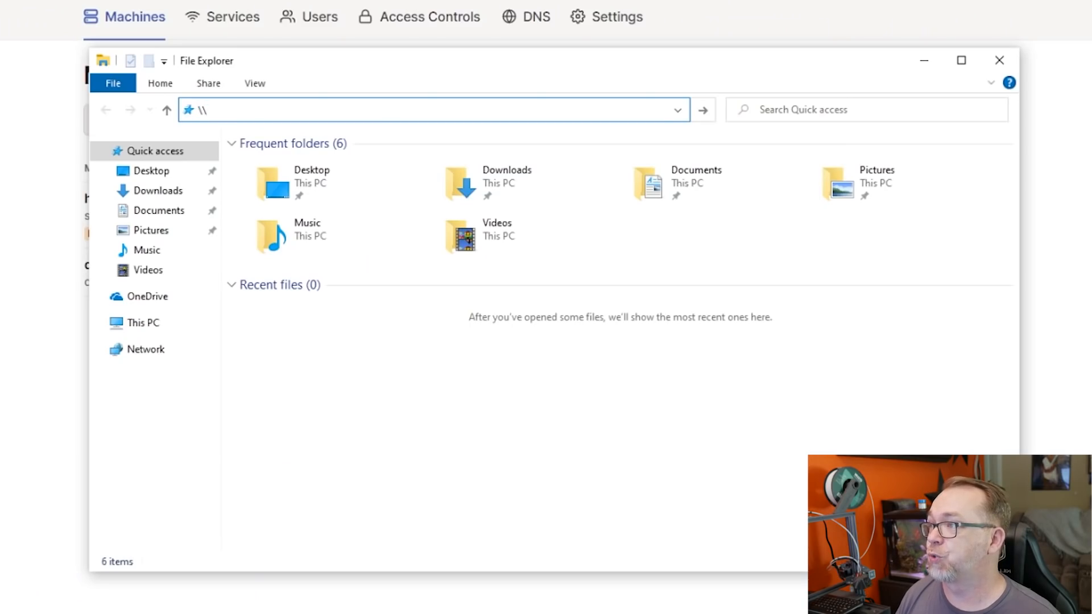
text(192.168.1.133 >)
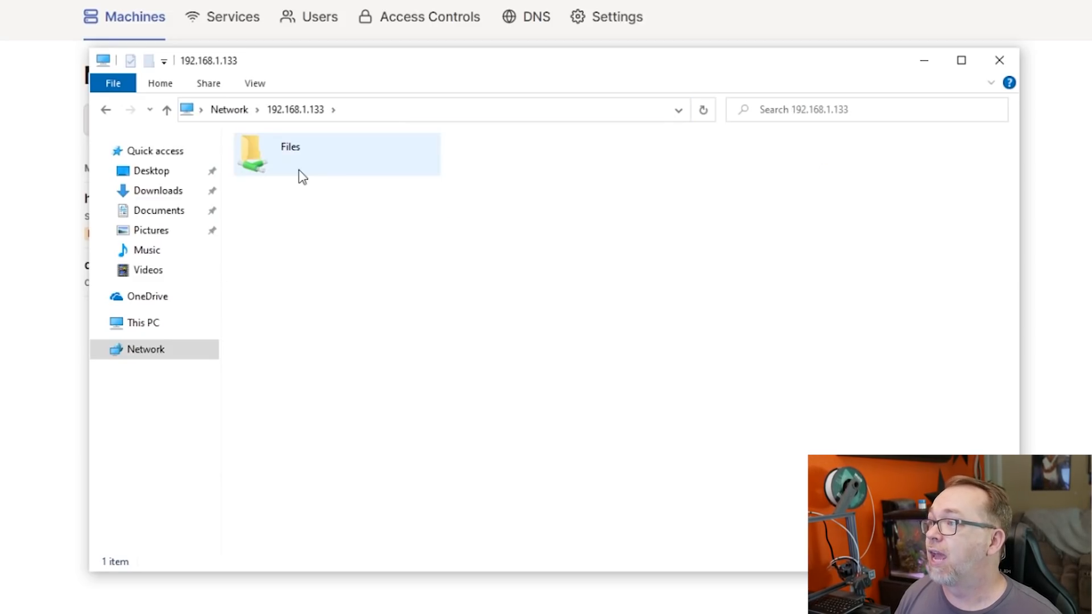
double_click(290, 154)
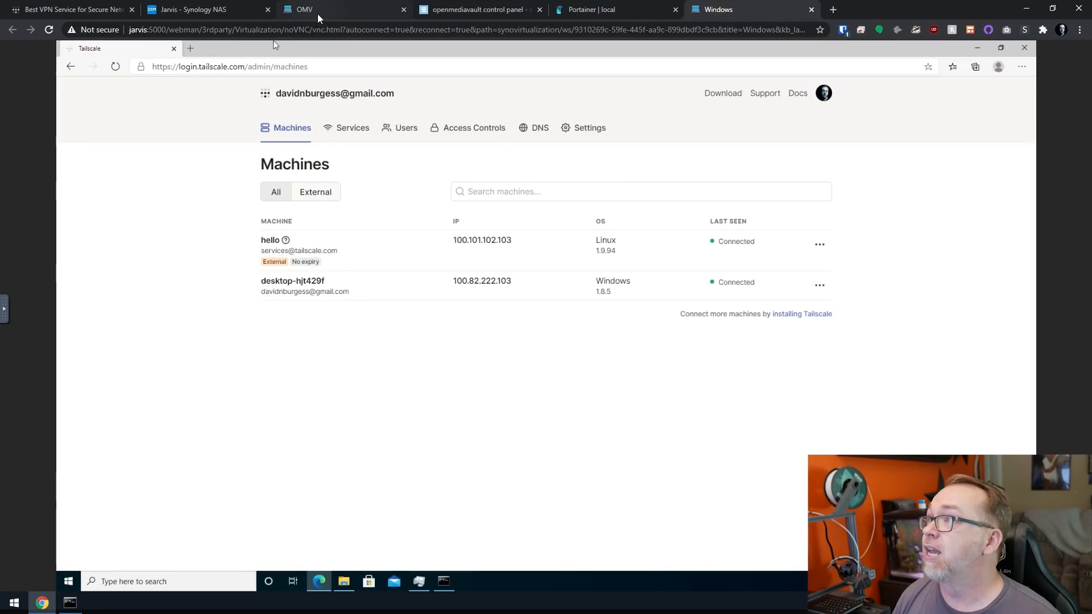
click(303, 9)
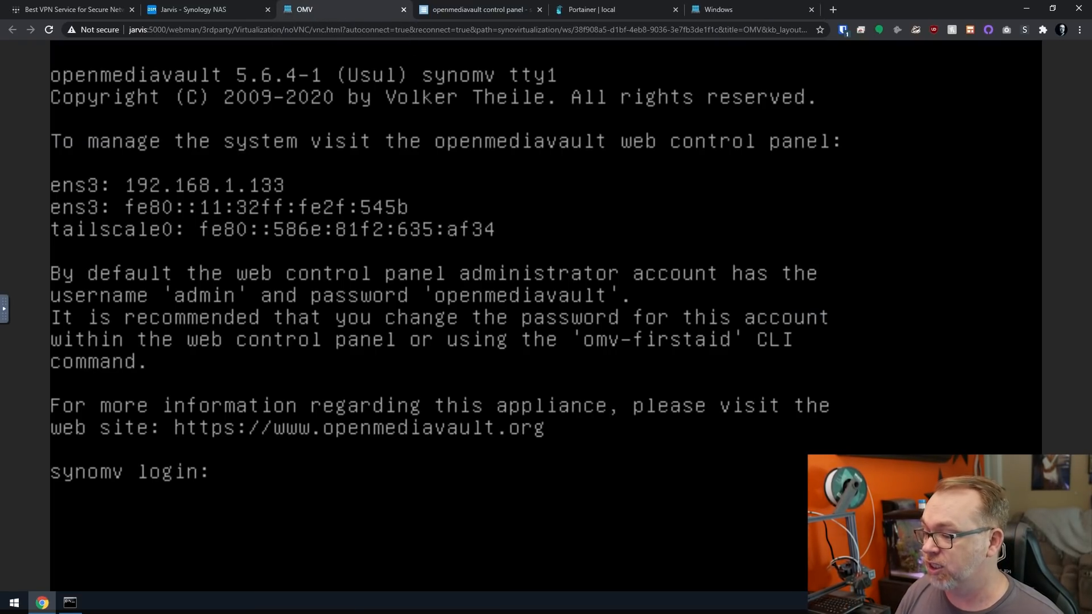
click(97, 602)
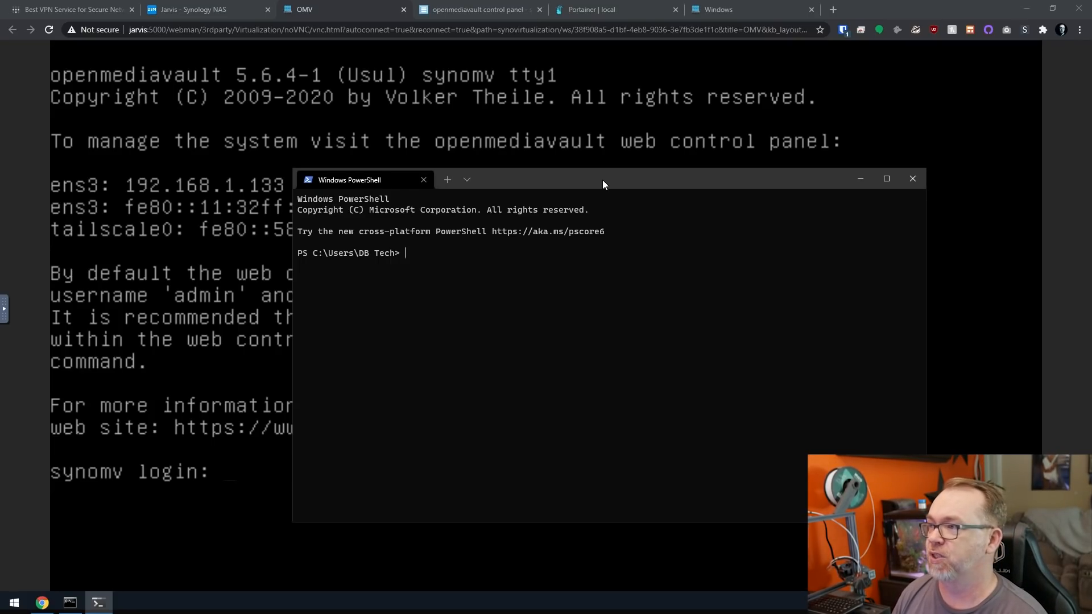
text(ssh)
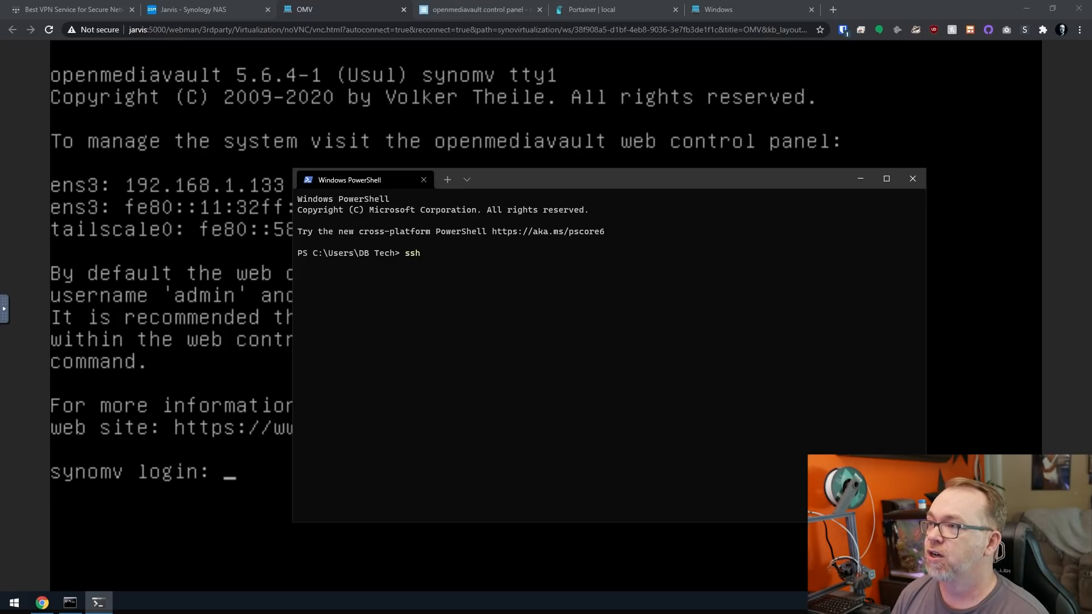
text(root@192.168.1.133)
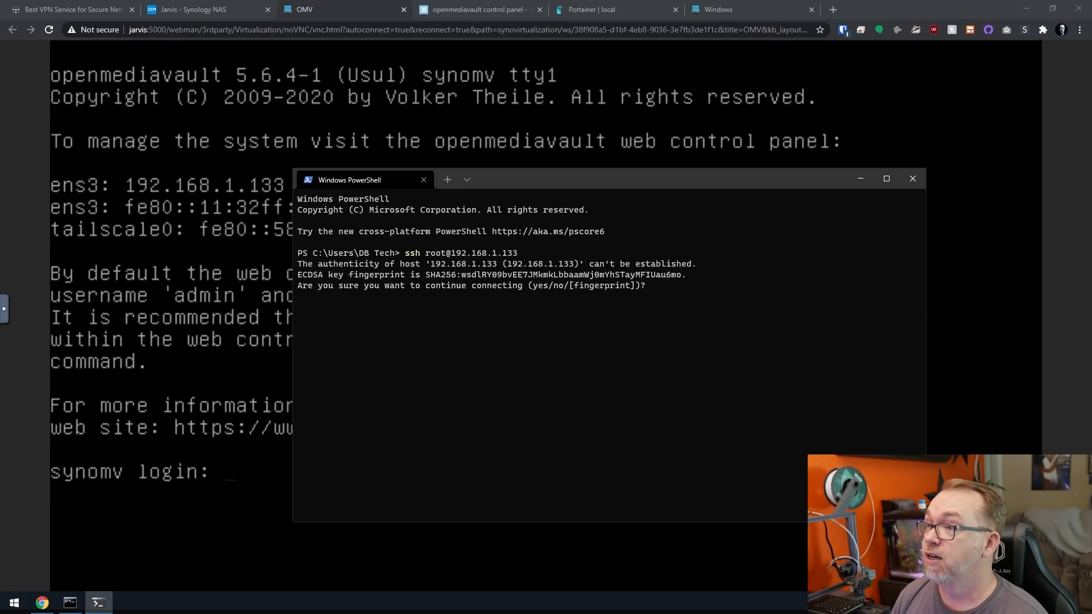
text(yes)
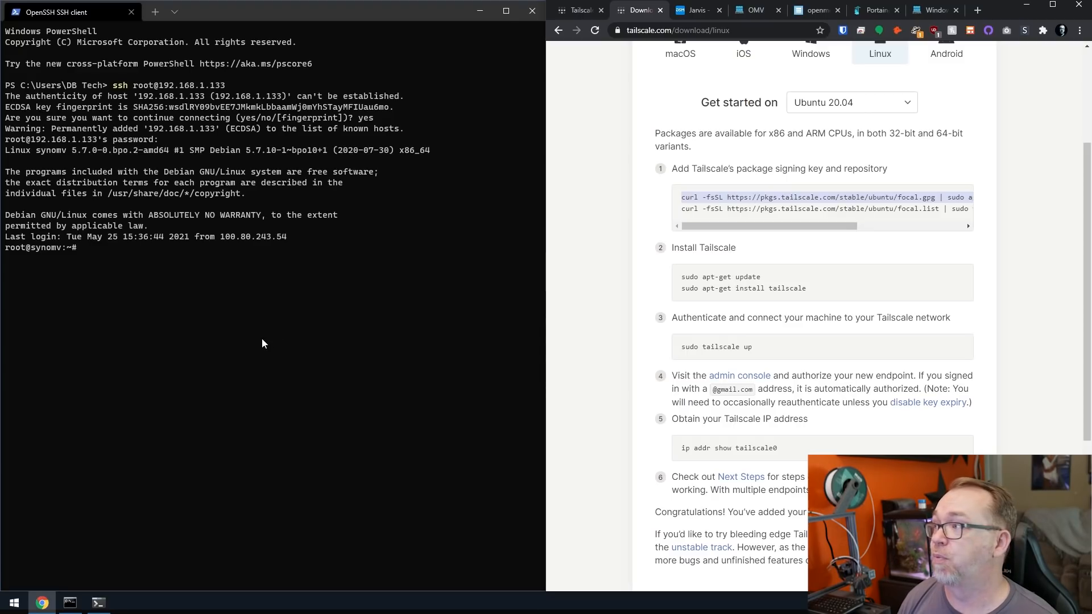
Run the Tailscale focal key and repository curl commands, apt-get update, and apt-get install tailscale.
text(curl -fsSL https://pkgs.tailscale.com/stable/ubuntu/focal.gpg | sudo apt-key add -)
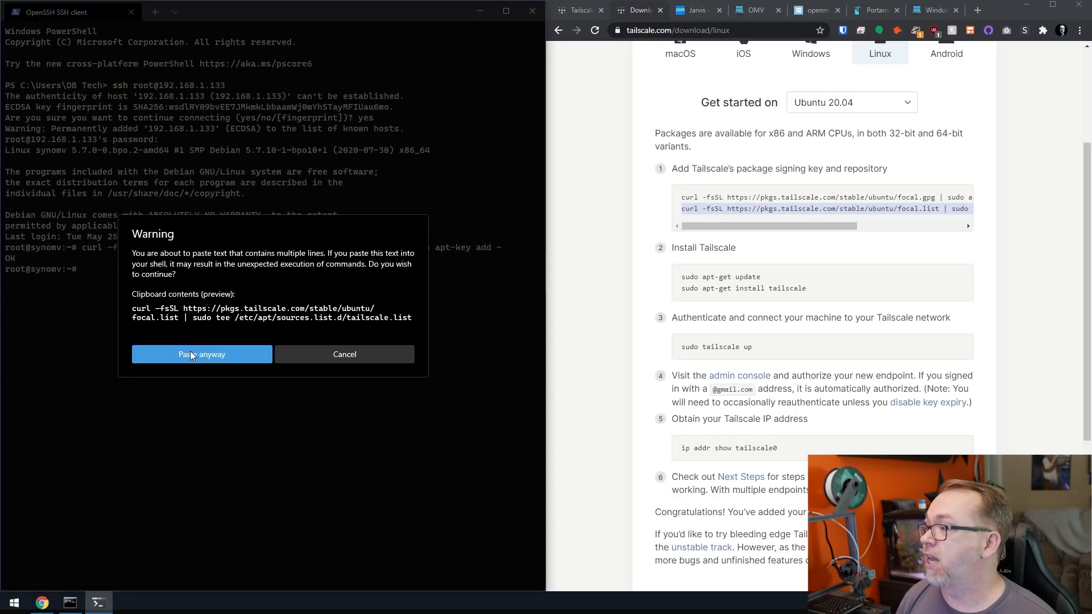
click(202, 354)
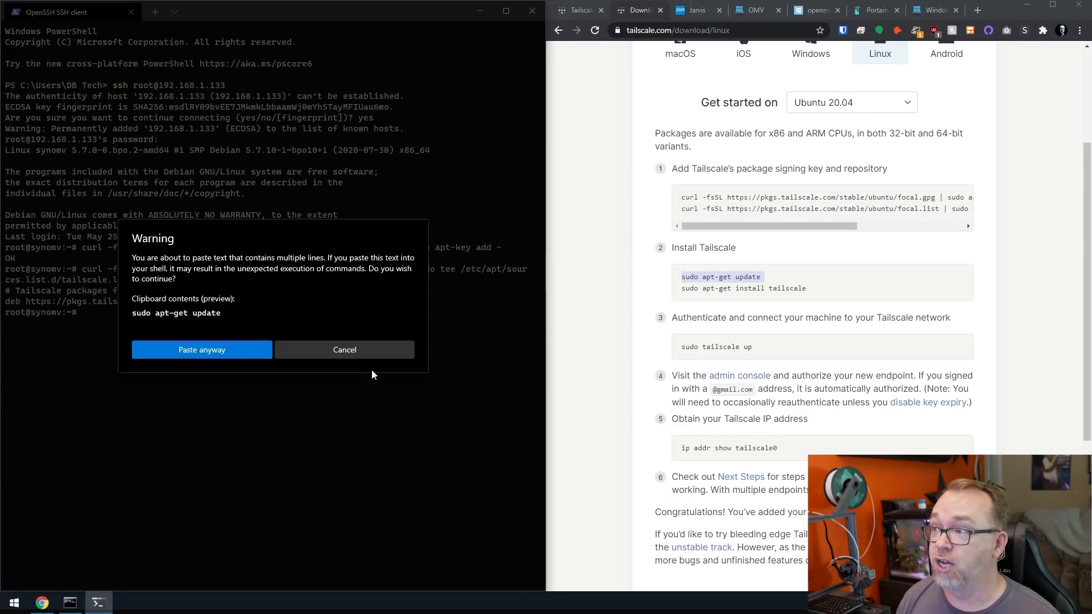
click(201, 349)
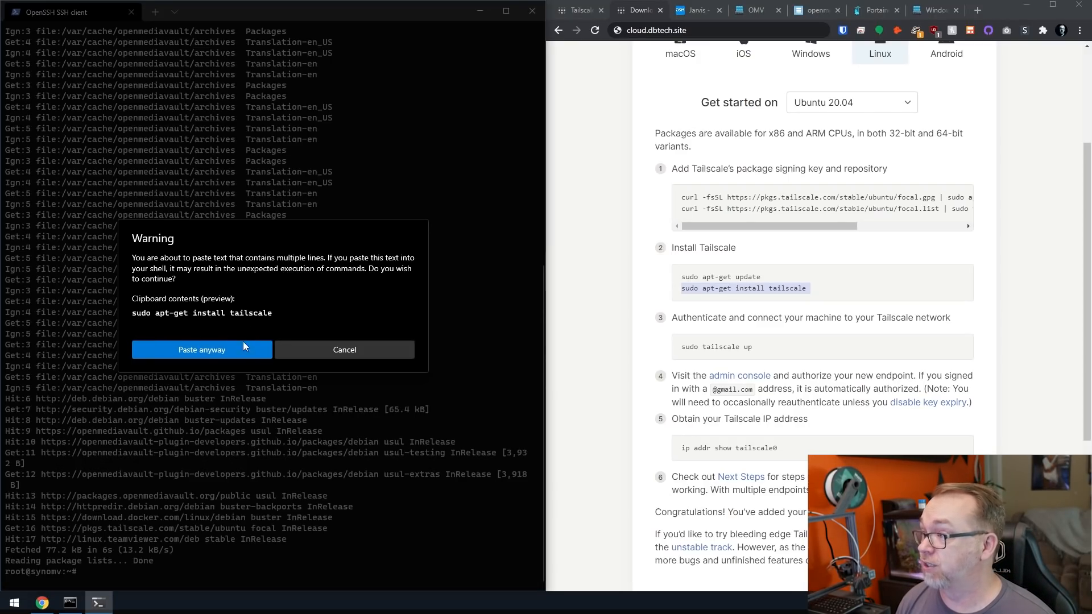
click(201, 350)
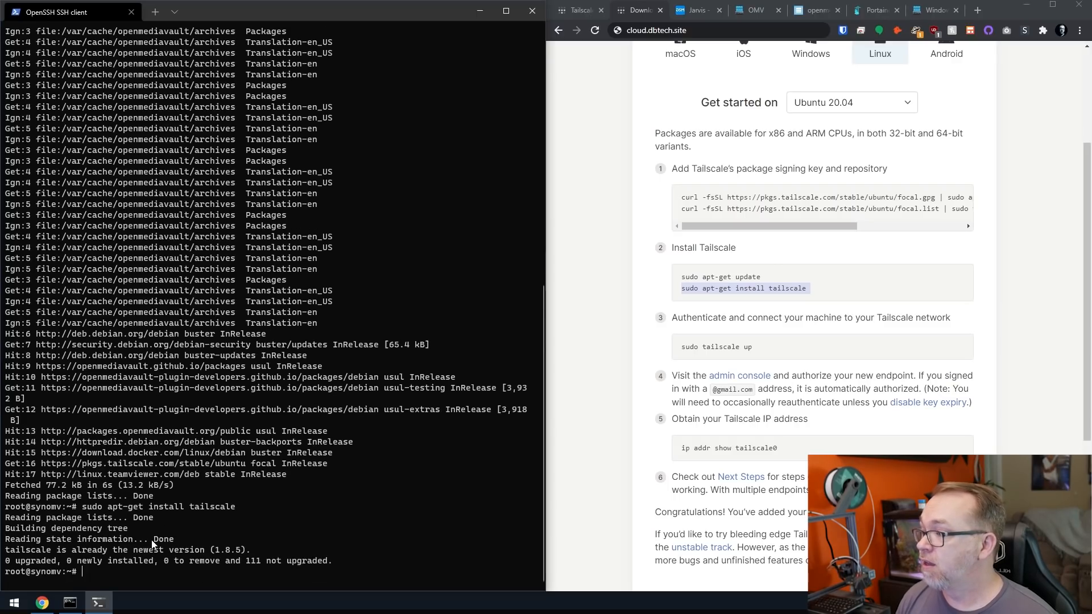